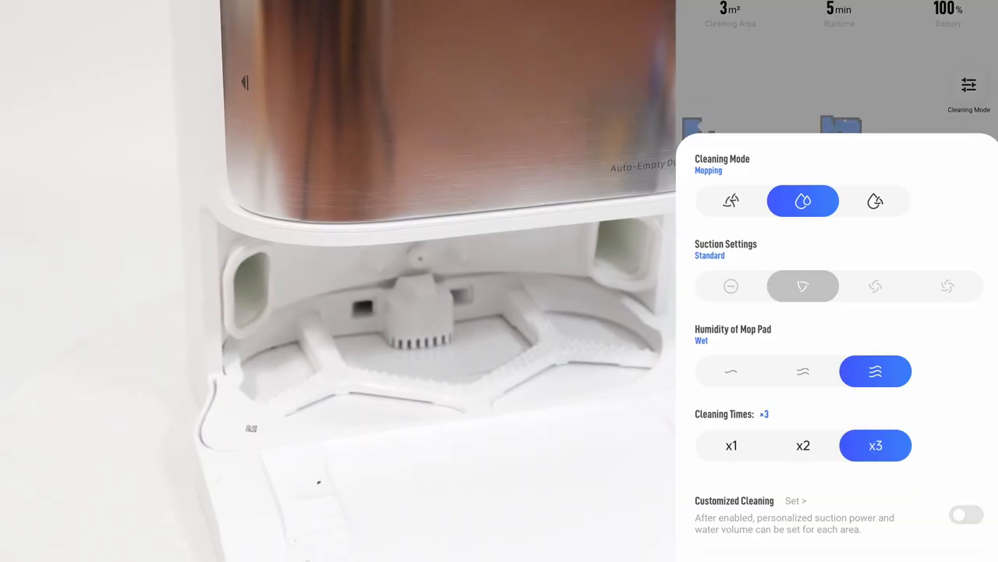
# Step: Try a no-go zone over the base station, then exit to the DreameBot main map
pyautogui.click(875, 201)
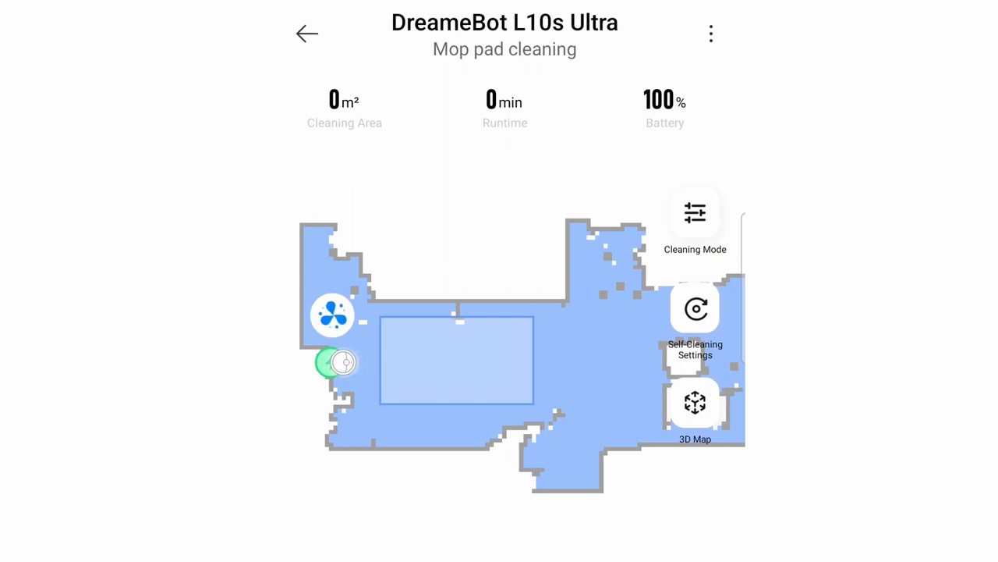
pyautogui.click(694, 212)
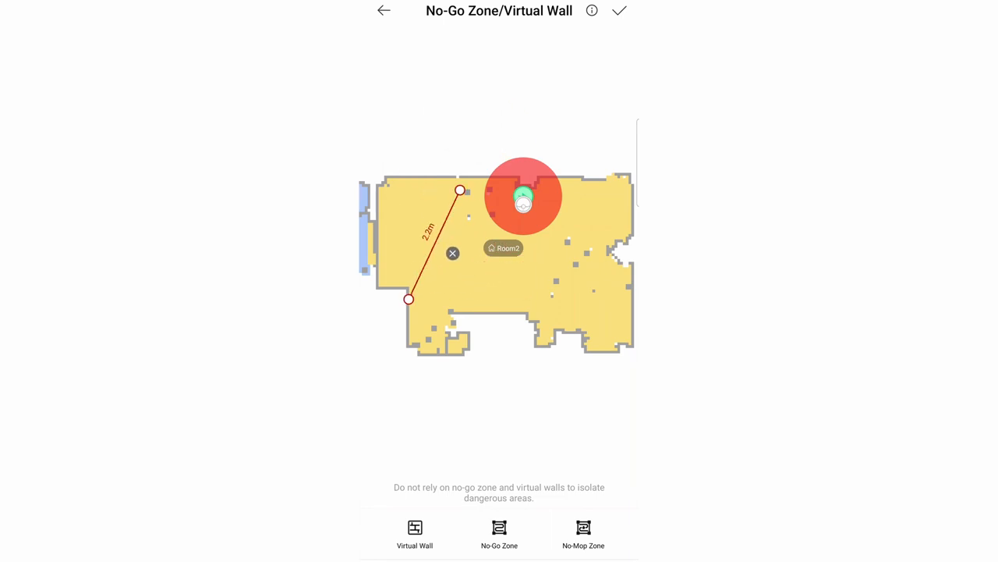
pyautogui.moveTo(460, 189); pyautogui.dragTo(550, 222)
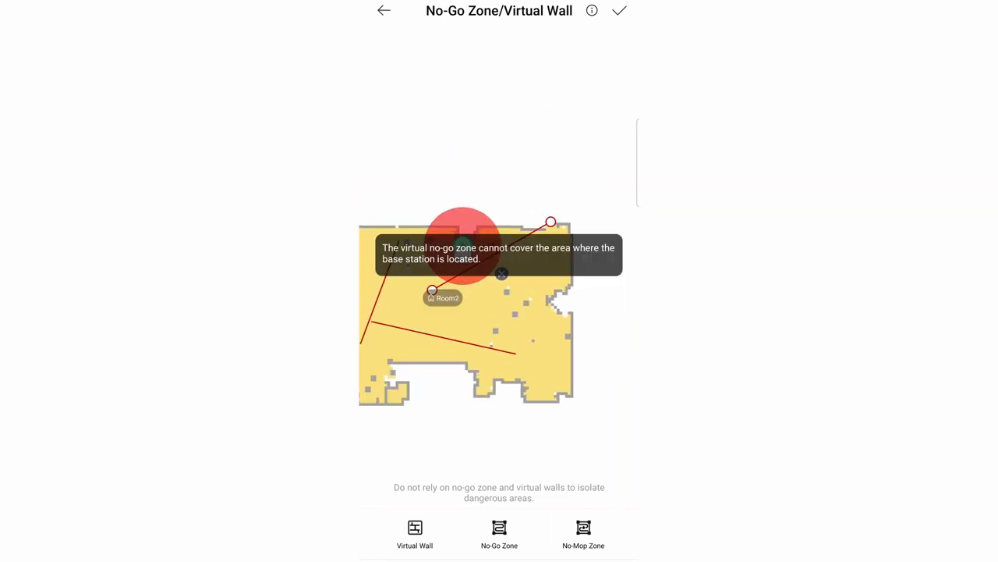
pyautogui.click(384, 11)
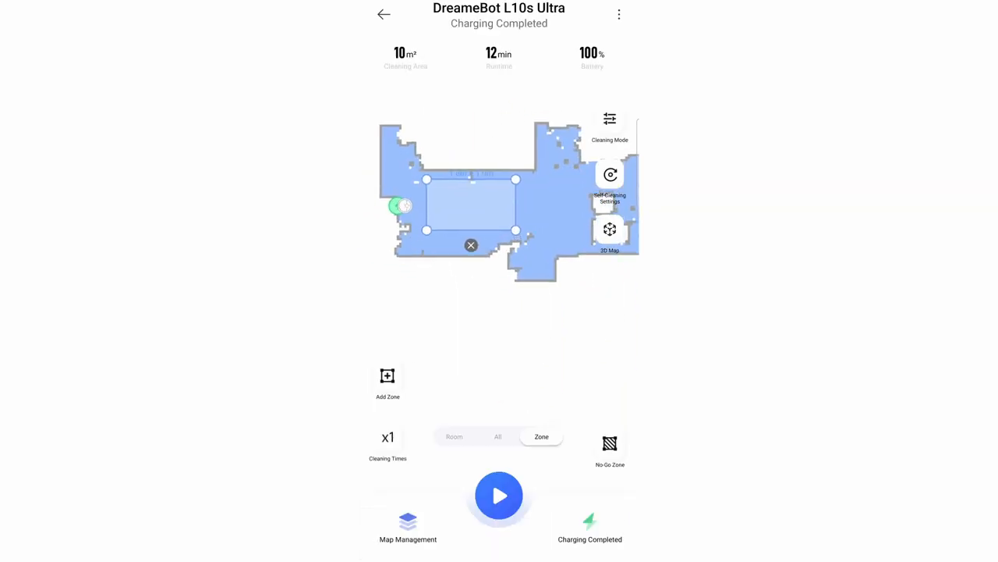
pyautogui.click(610, 229)
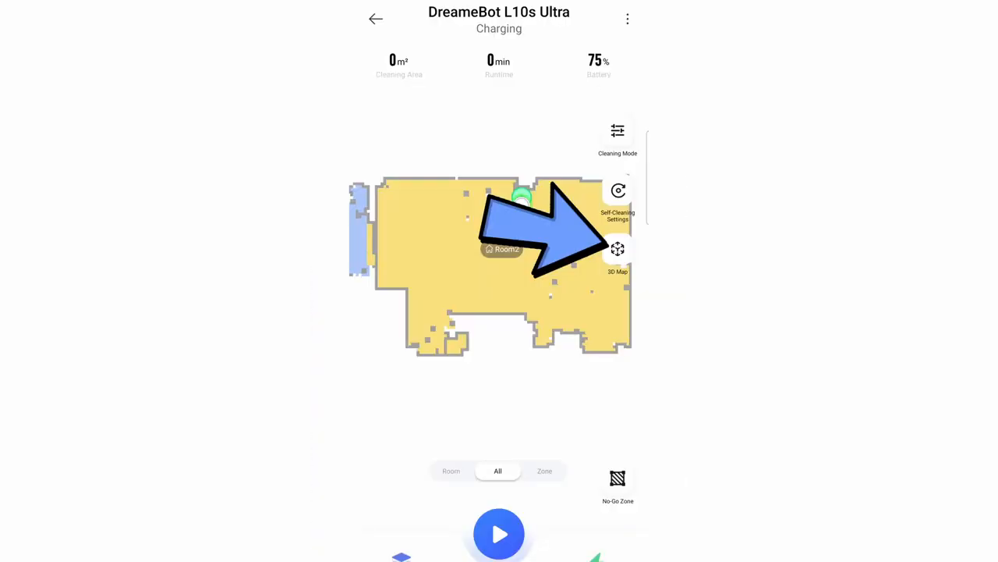
# Step: From Map Management, bring up the 'Create a new map' sheet with Fast Mapping and Start cleaning
pyautogui.click(618, 248)
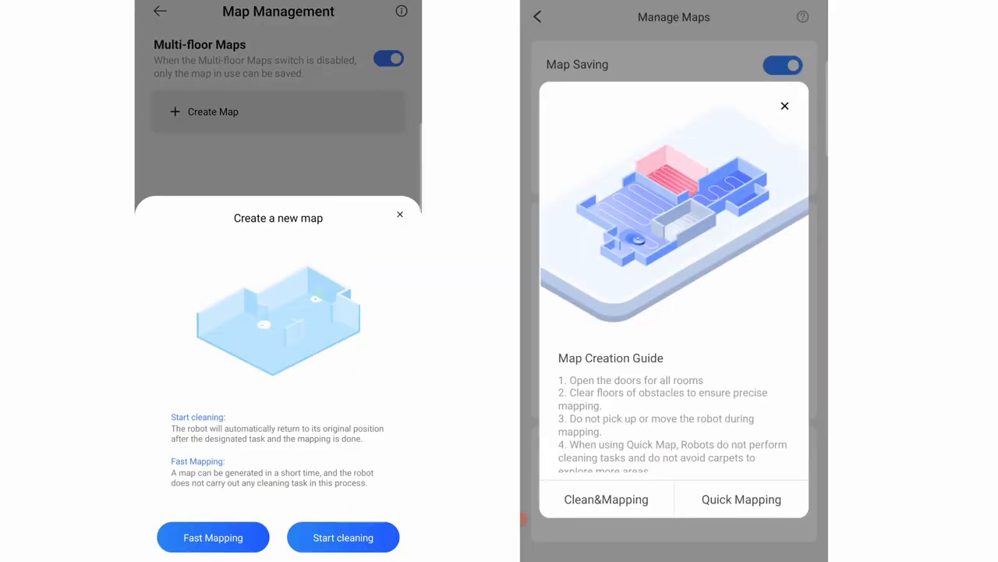
pyautogui.click(213, 537)
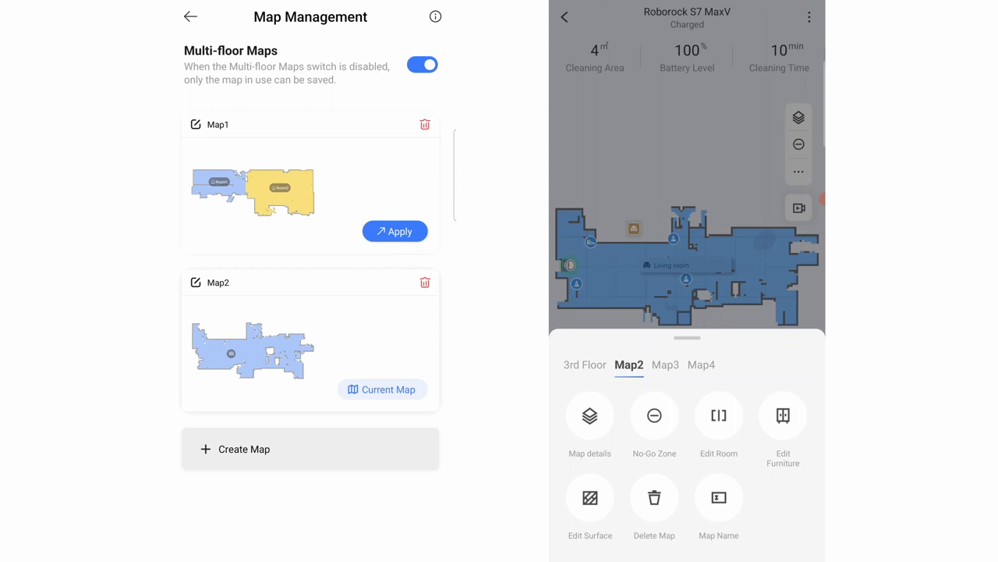
pyautogui.click(244, 448)
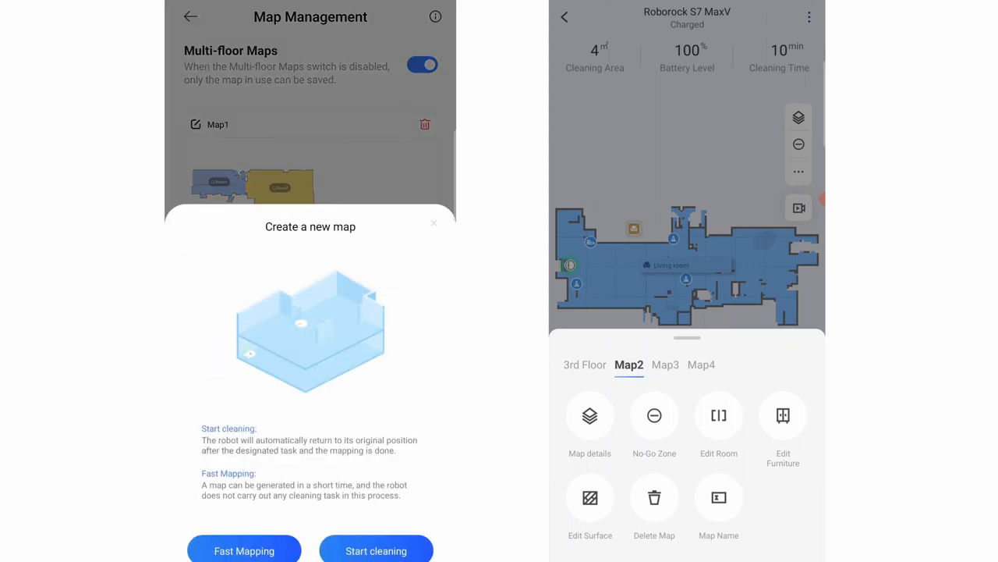
pyautogui.click(654, 425)
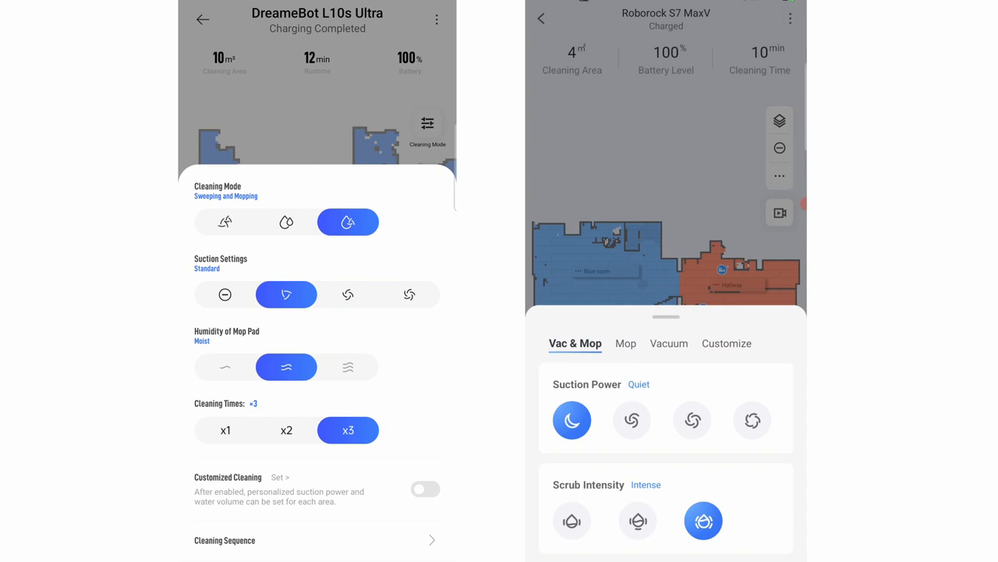
# Step: Set DreameBot mop humidity to Wet and compare Roborock's Vac & Mop and Mop-only settings
pyautogui.click(625, 343)
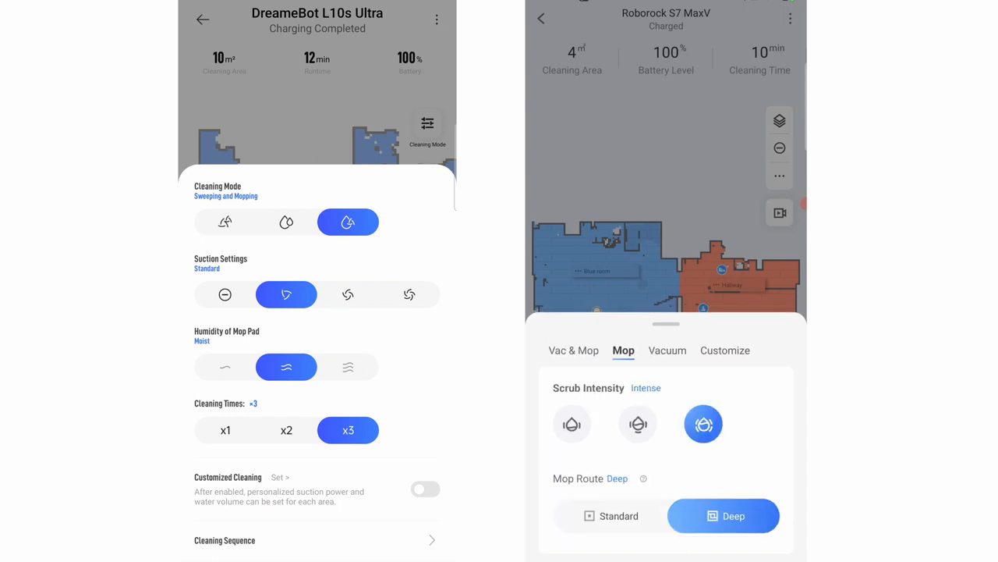
pyautogui.click(348, 367)
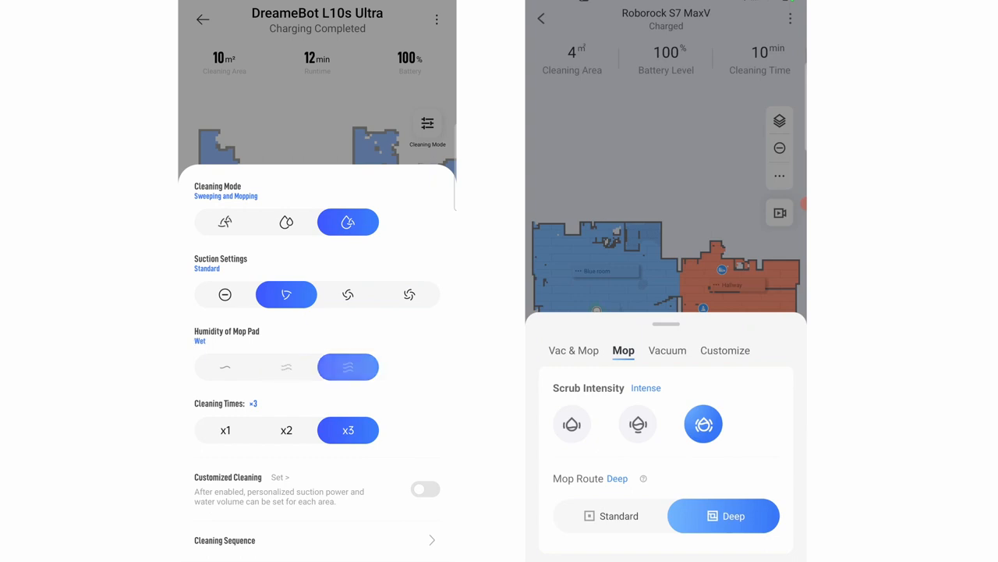
pyautogui.click(573, 350)
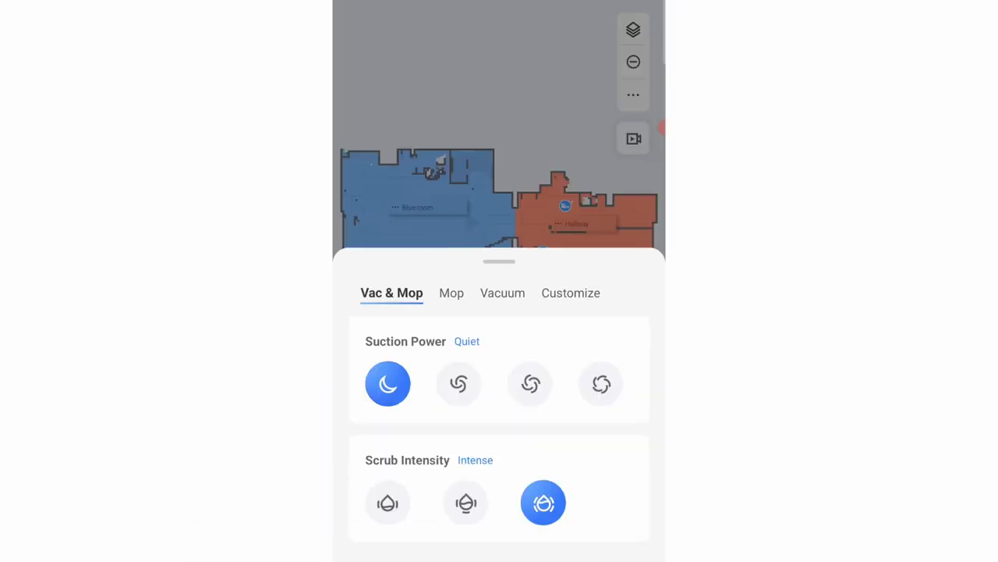
pyautogui.click(452, 293)
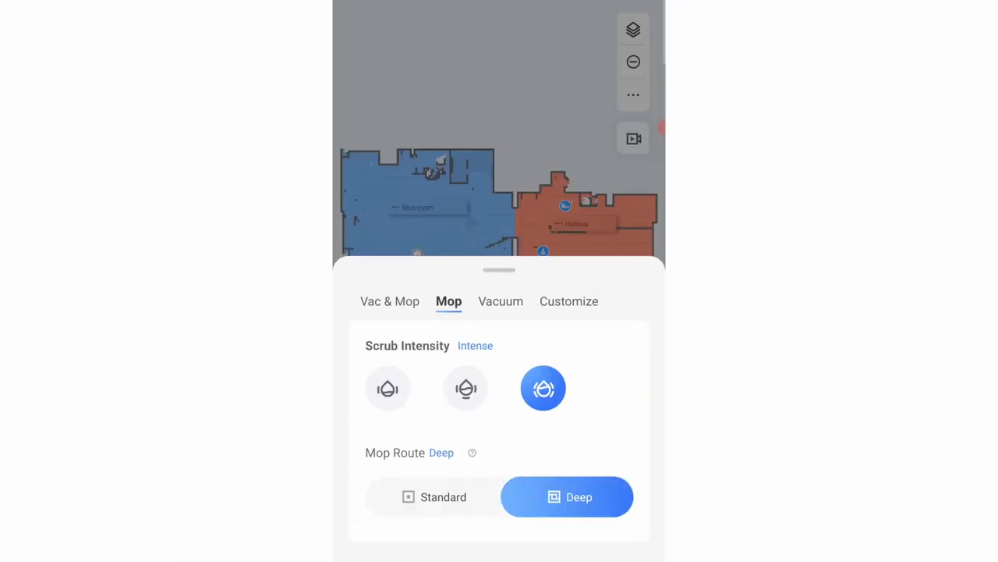